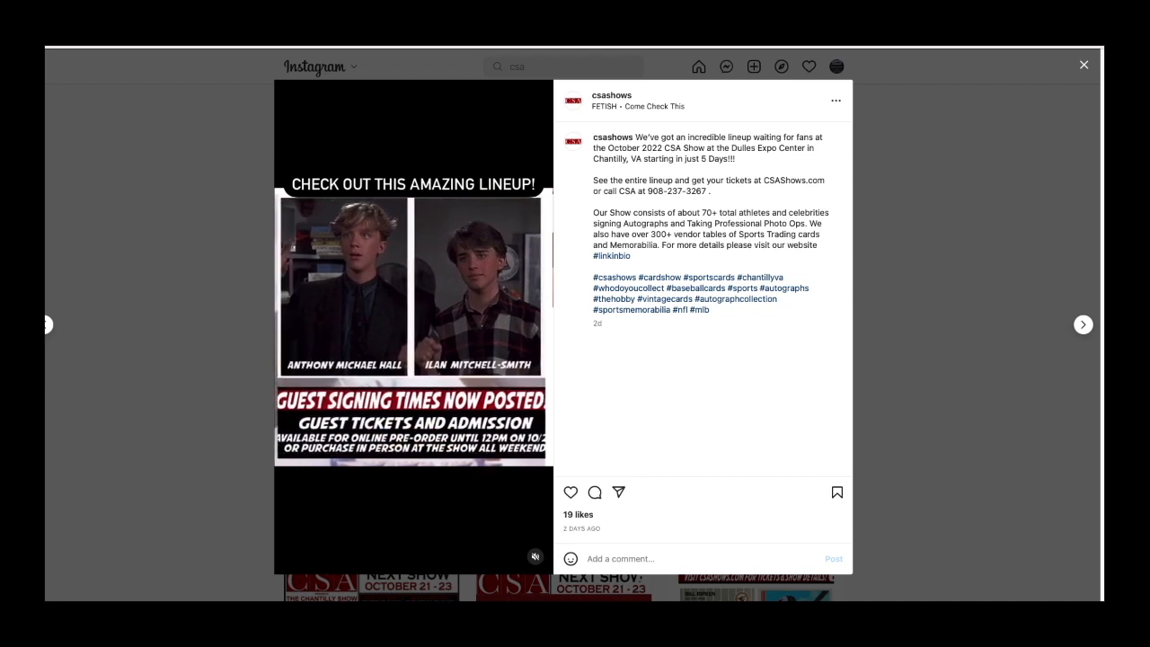
click(1083, 324)
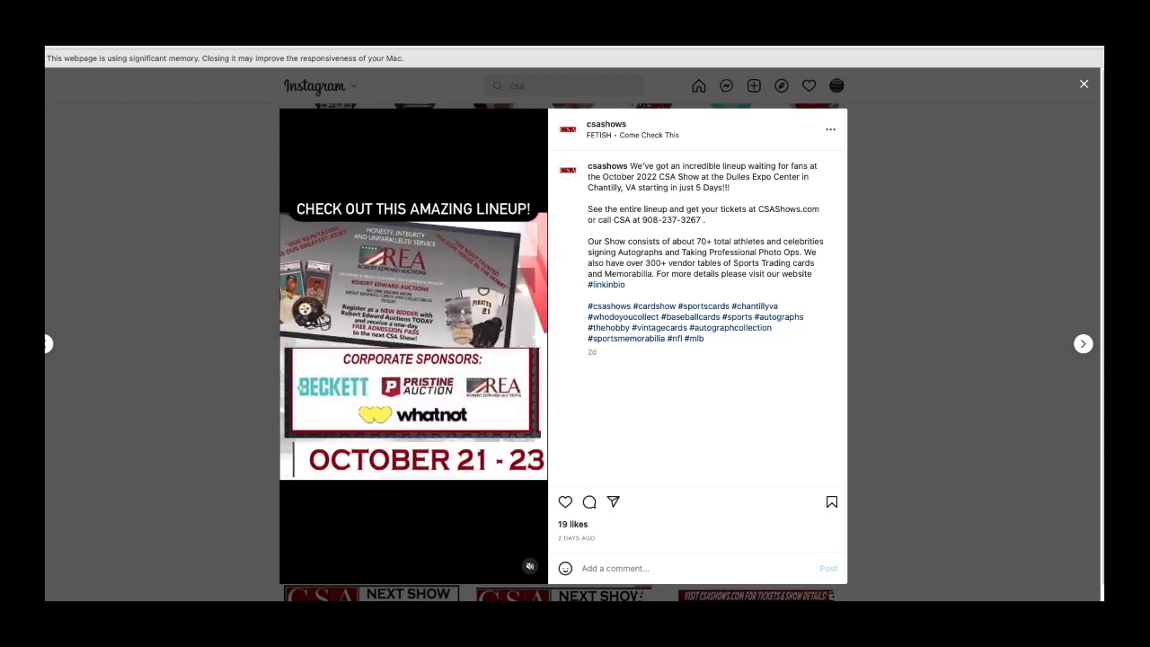
click(1083, 343)
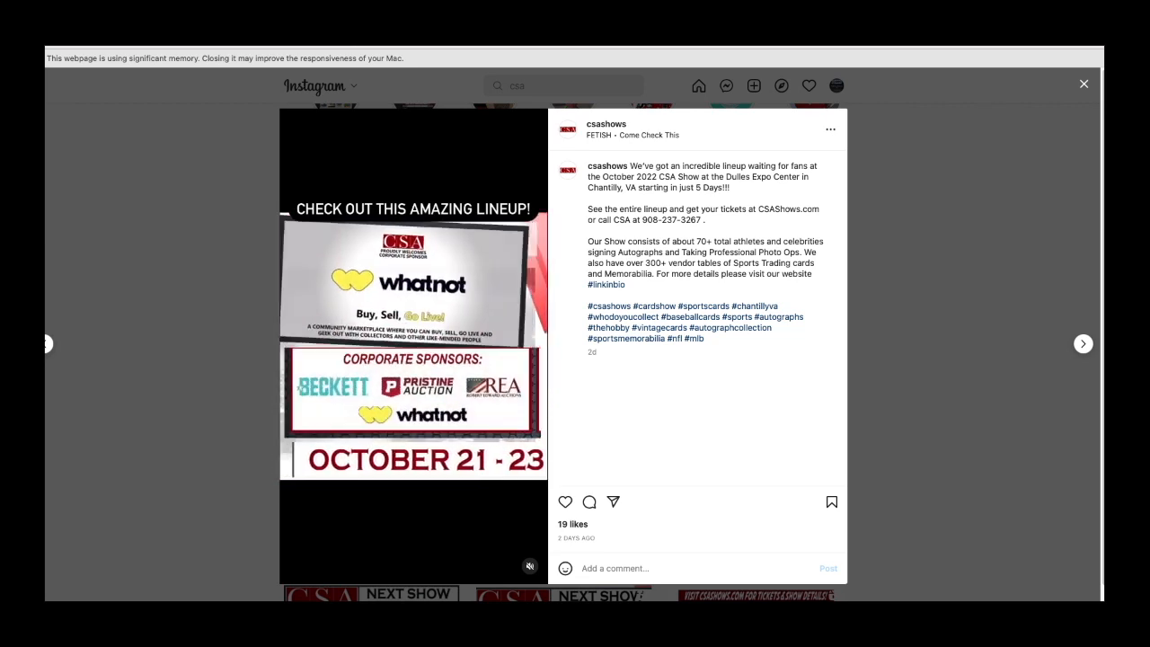
click(1083, 344)
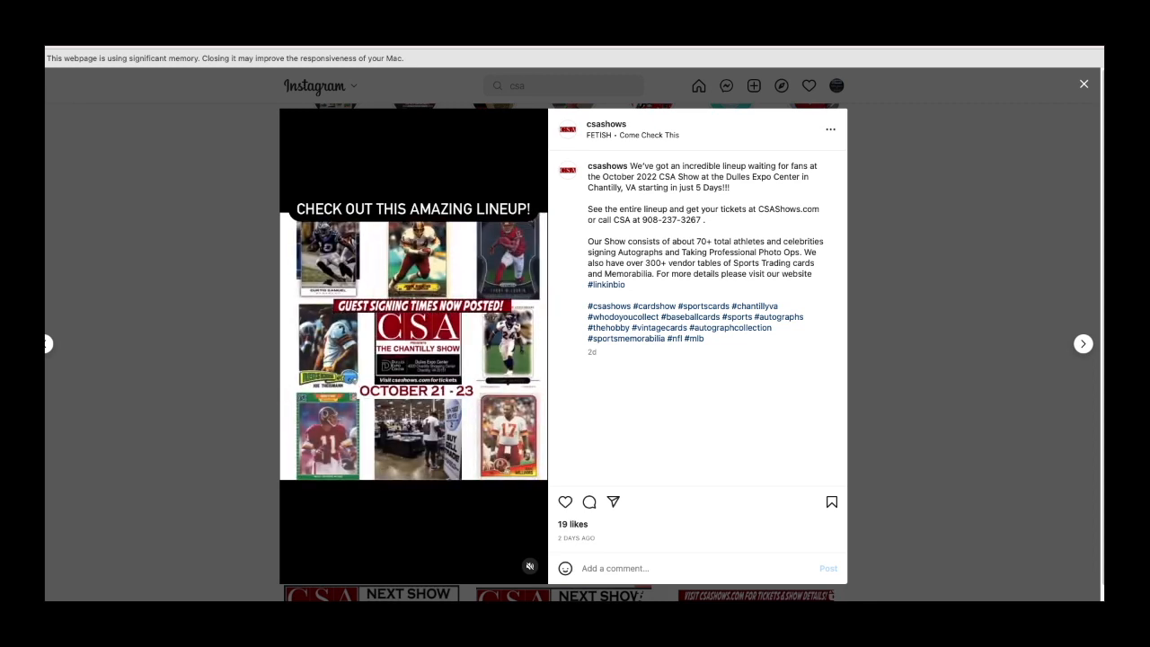
click(1083, 344)
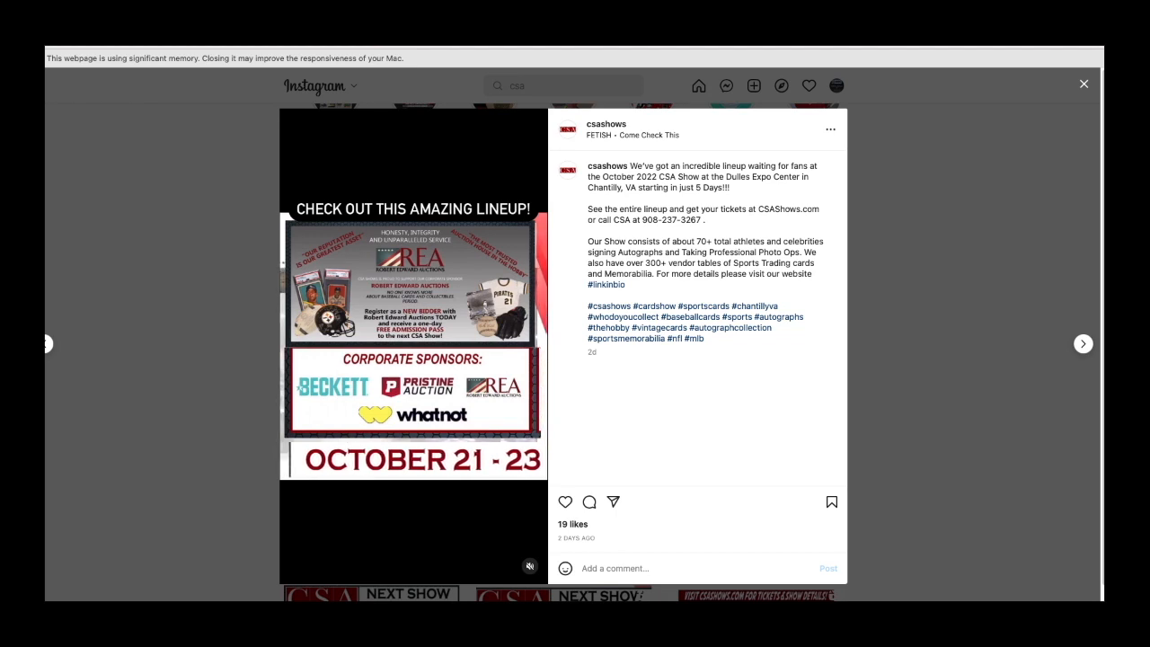
click(1083, 344)
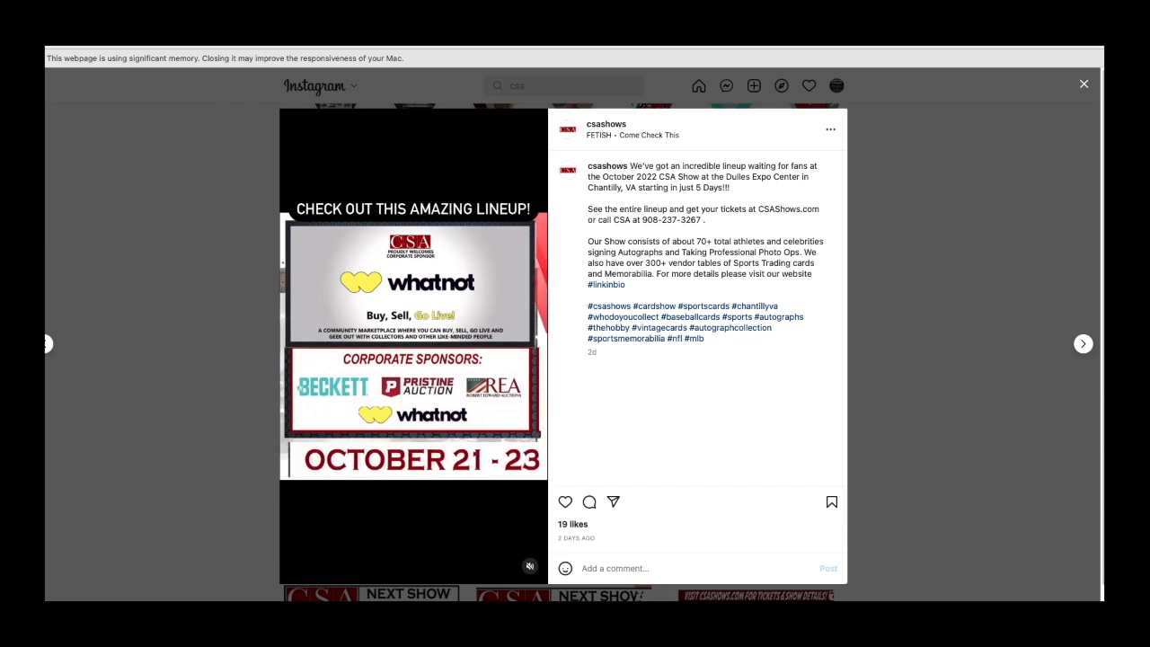
click(1083, 343)
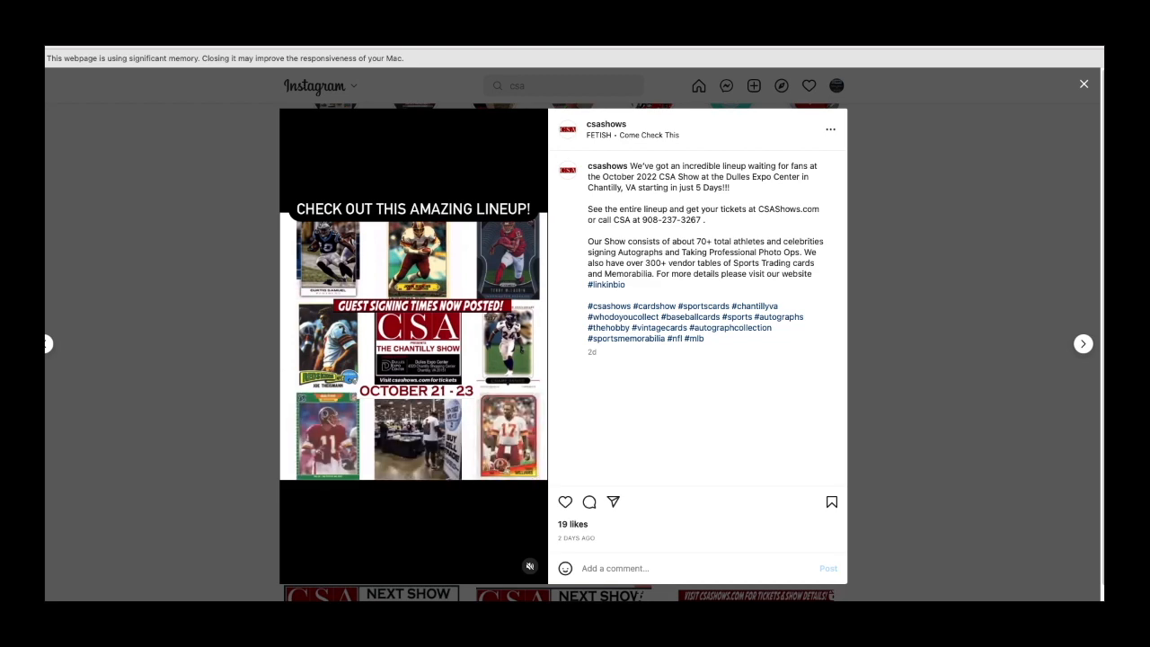
click(1083, 344)
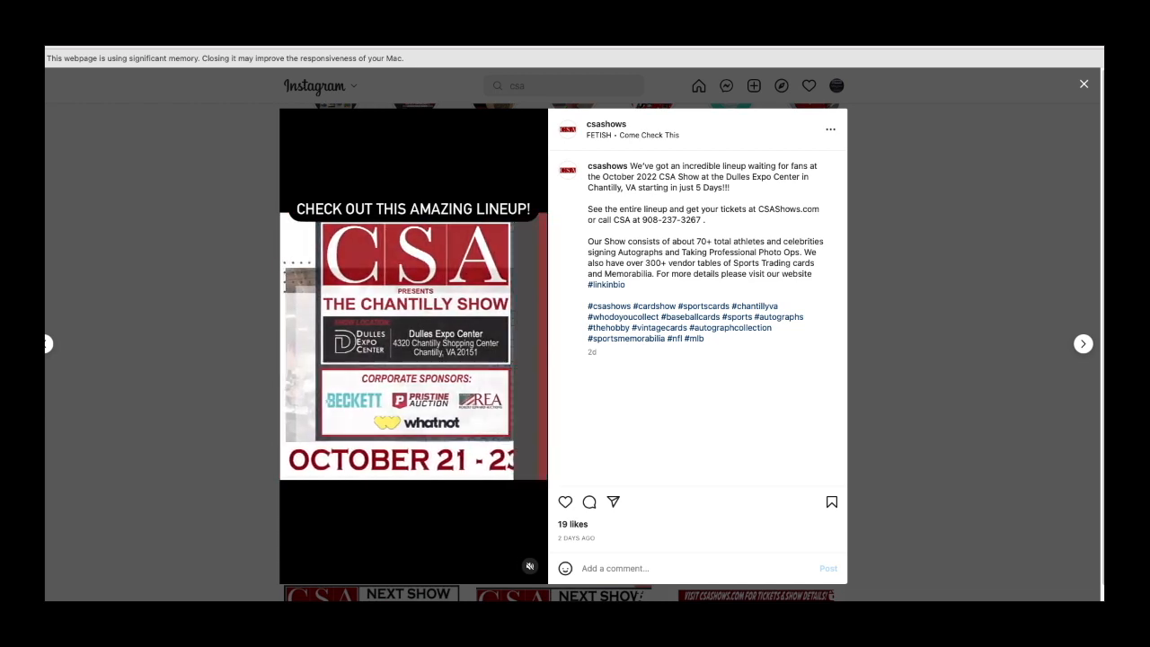
click(1083, 343)
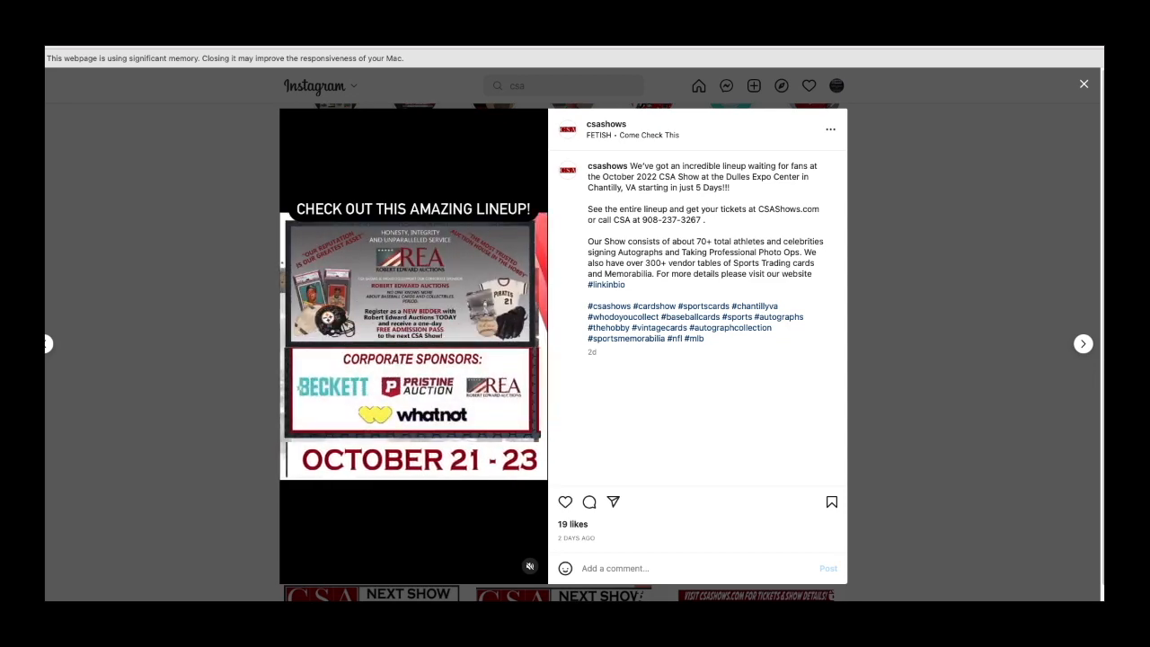
click(1083, 343)
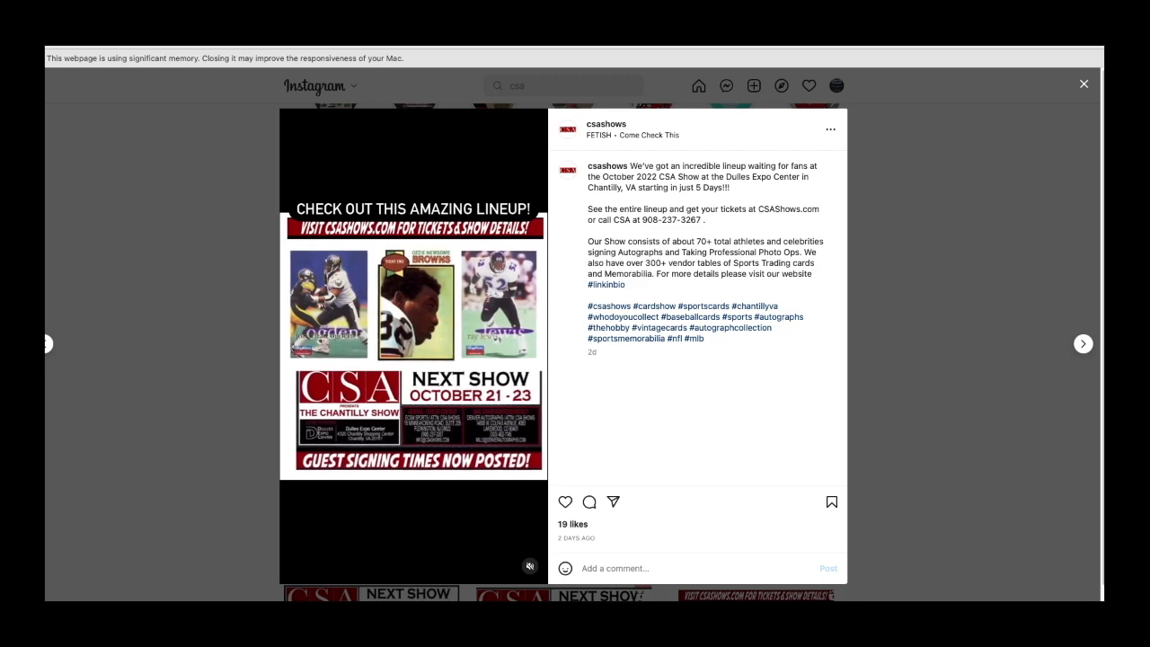
click(1083, 344)
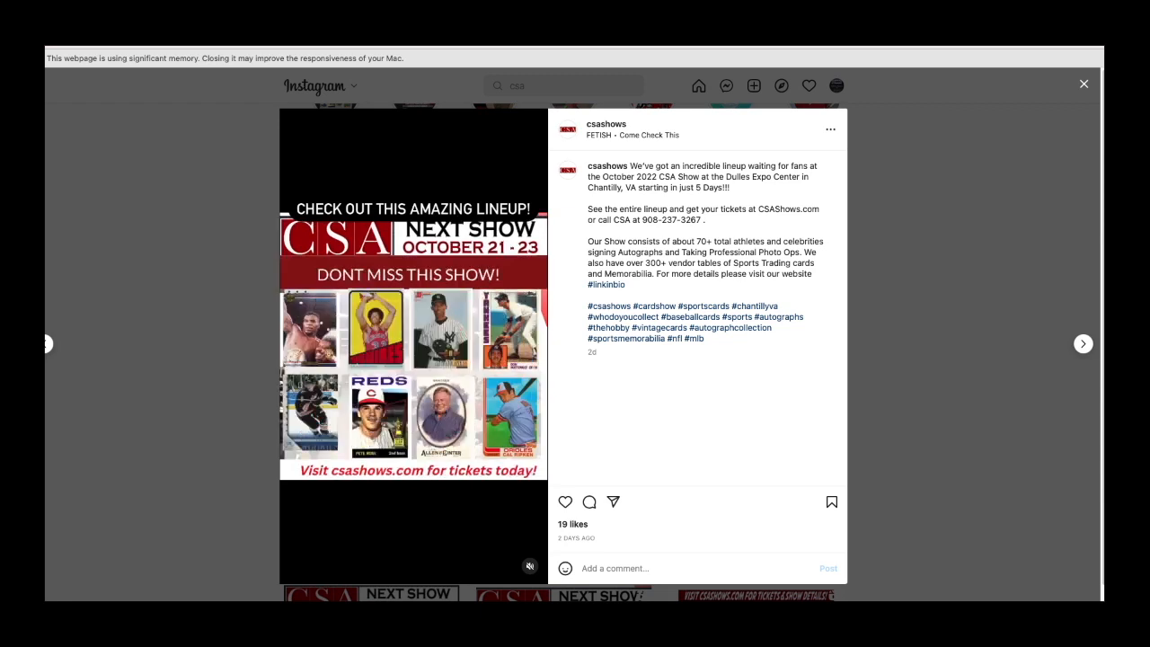
click(1083, 343)
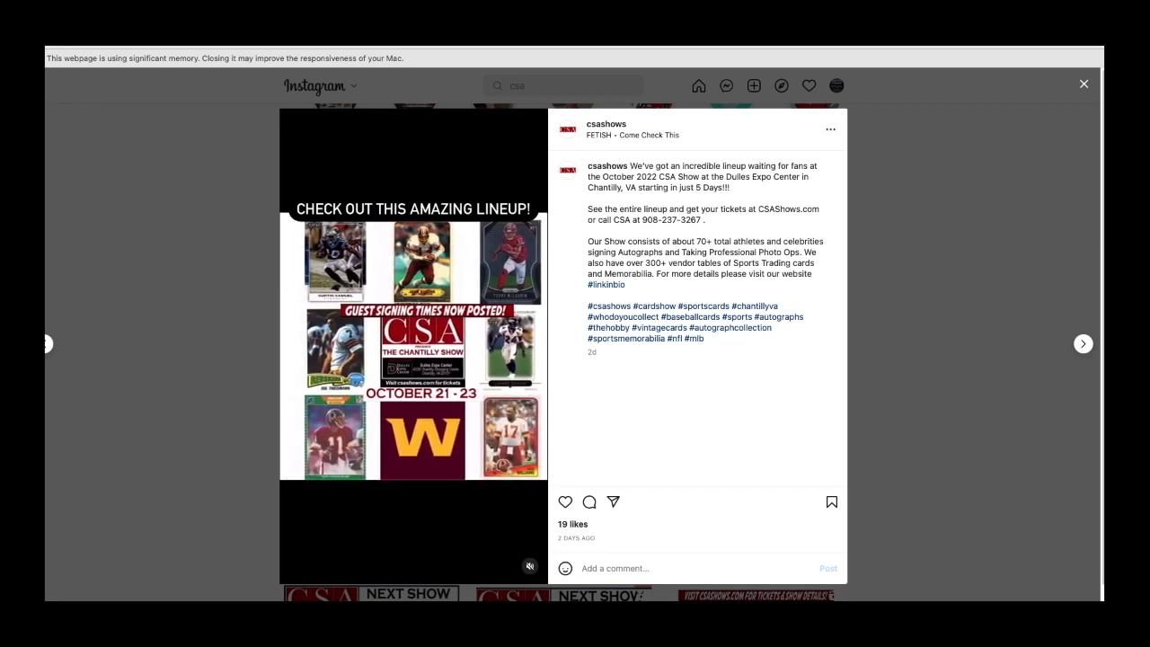
click(1083, 343)
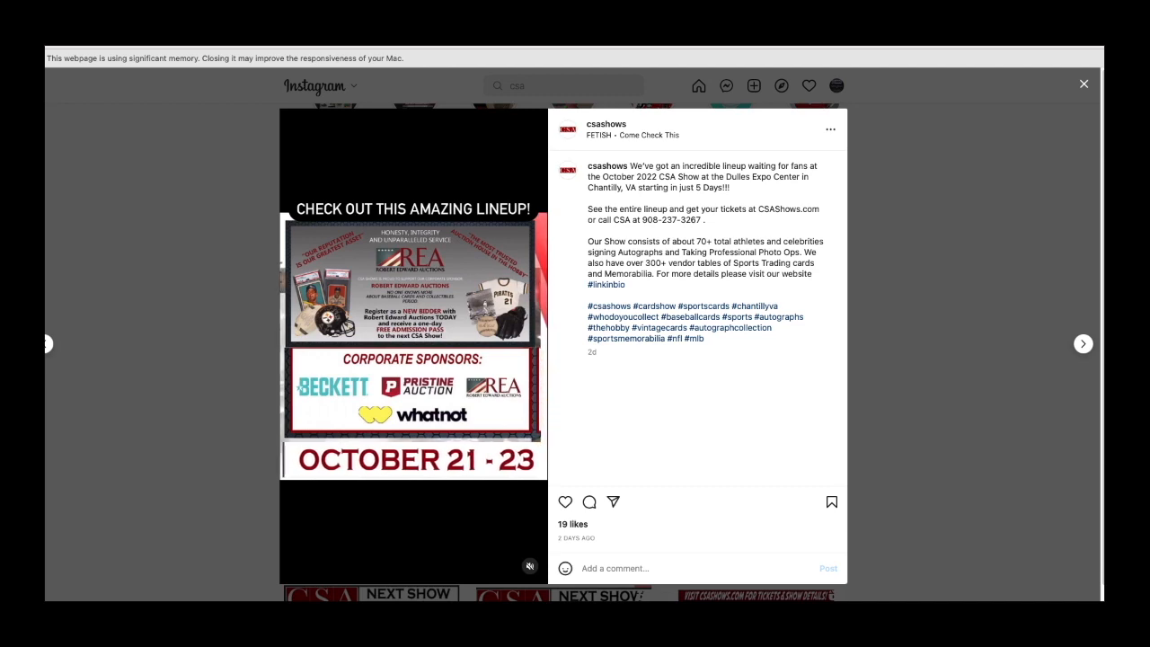
click(1083, 343)
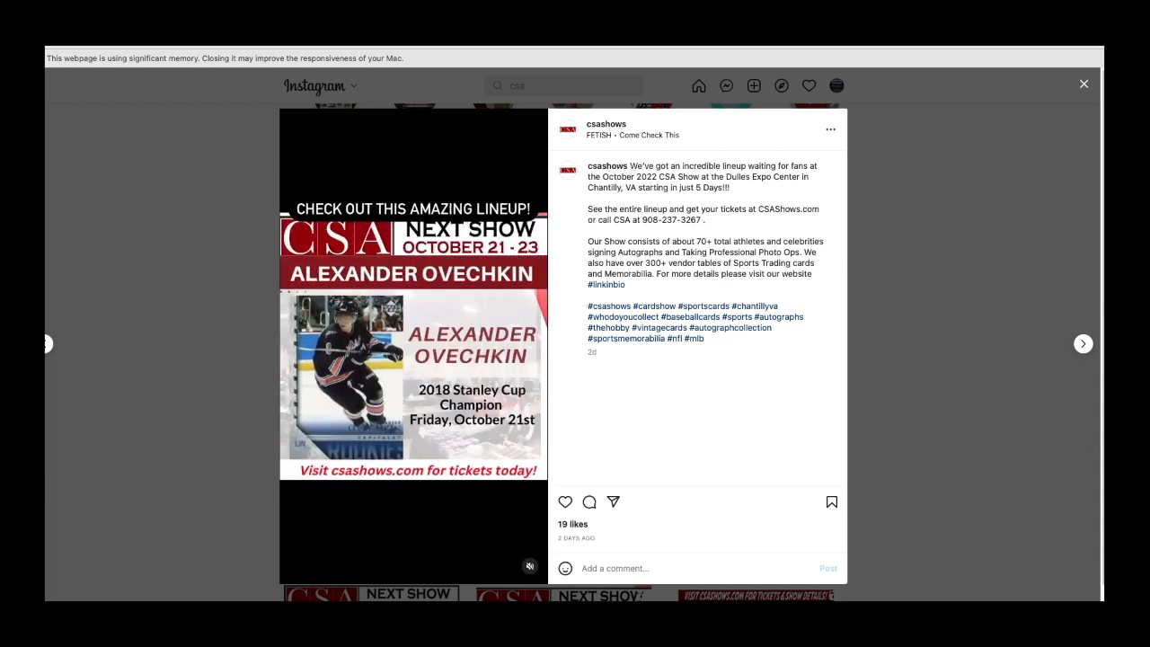
click(1083, 343)
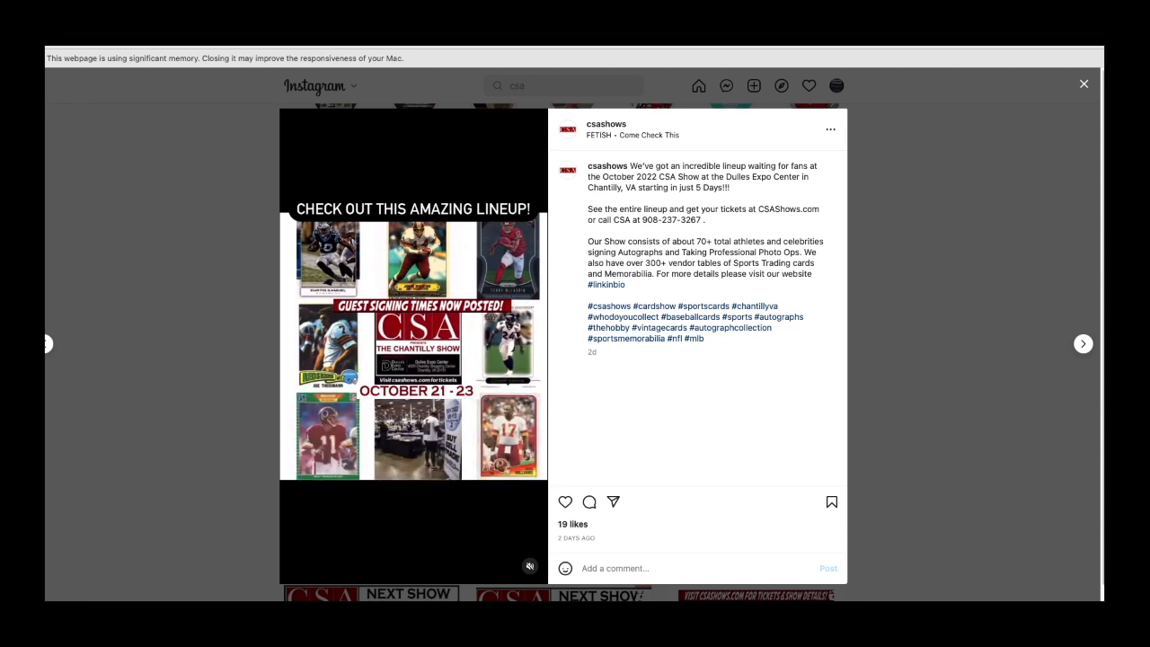
click(1083, 344)
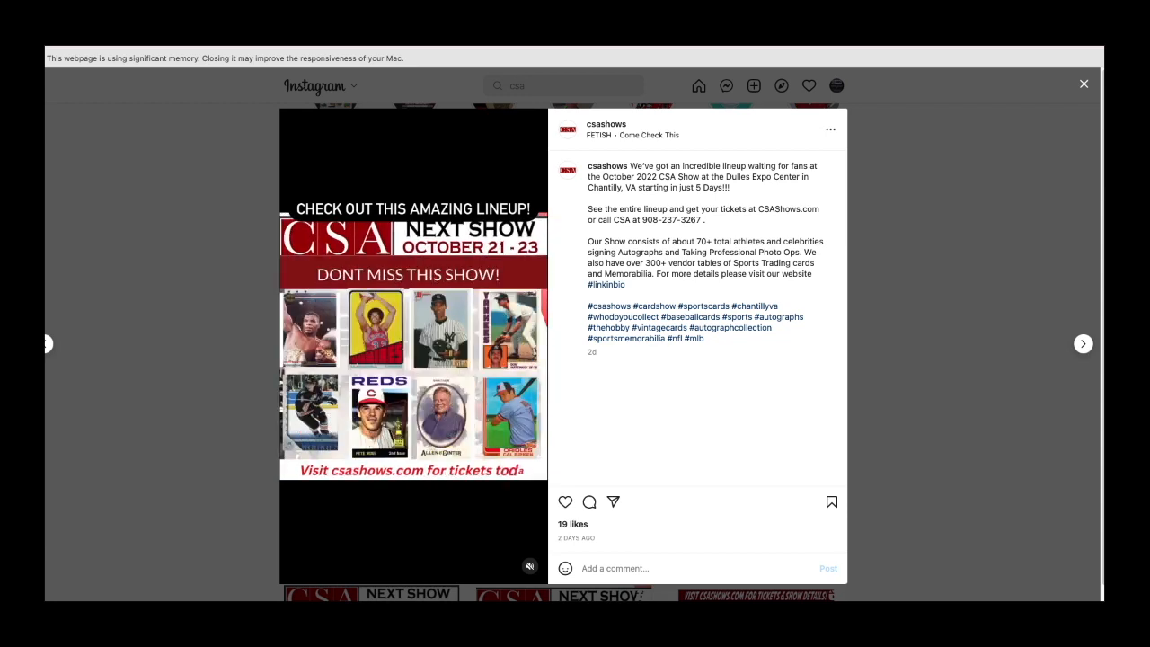
click(1083, 343)
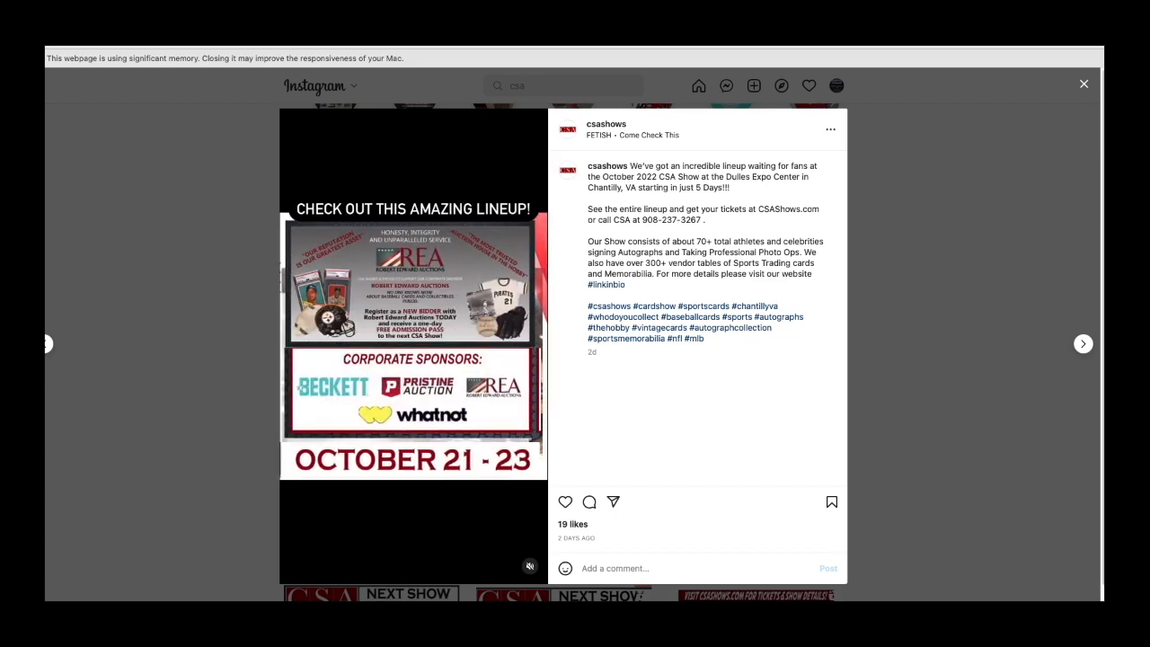
click(1083, 343)
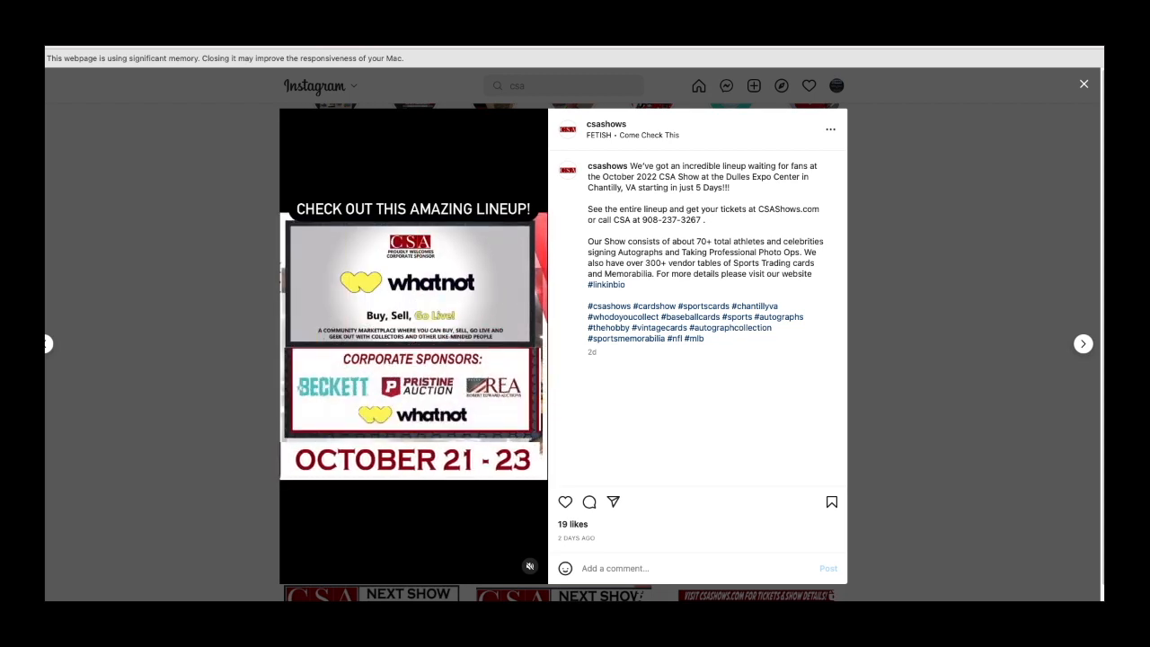
click(1083, 344)
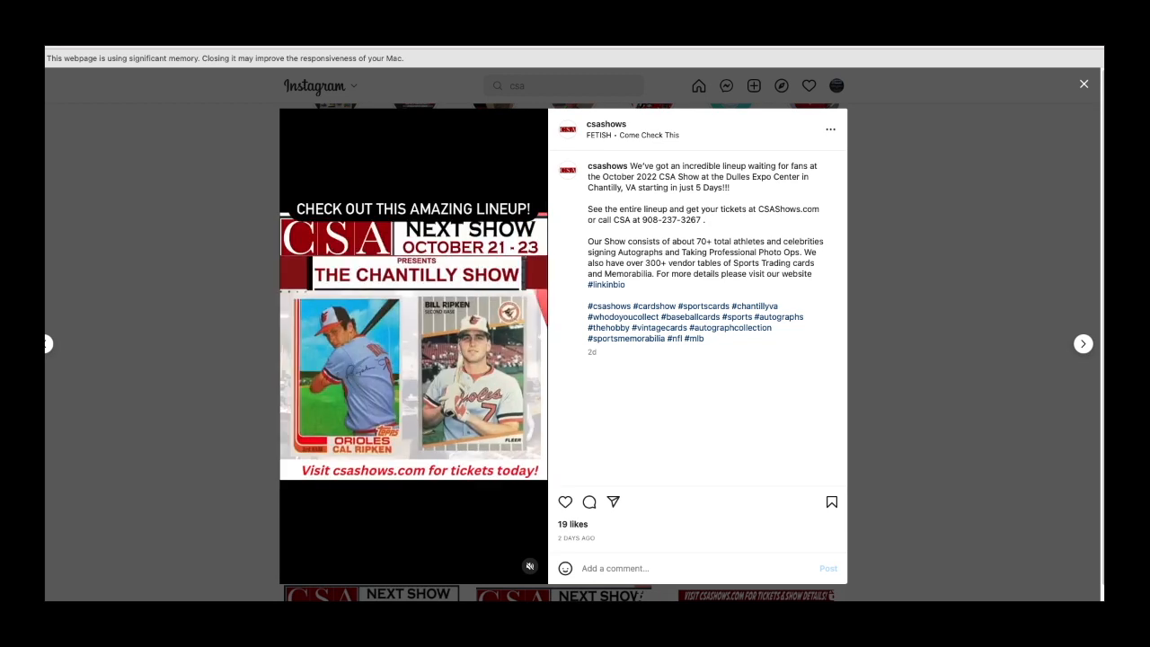
click(1083, 344)
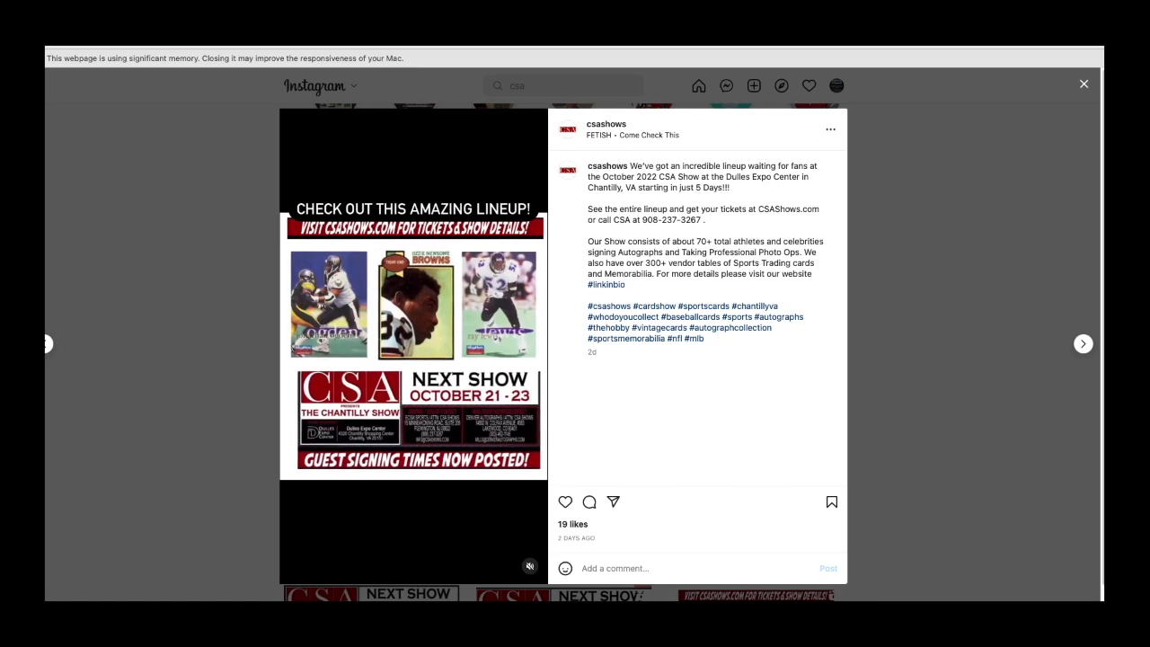
click(1083, 343)
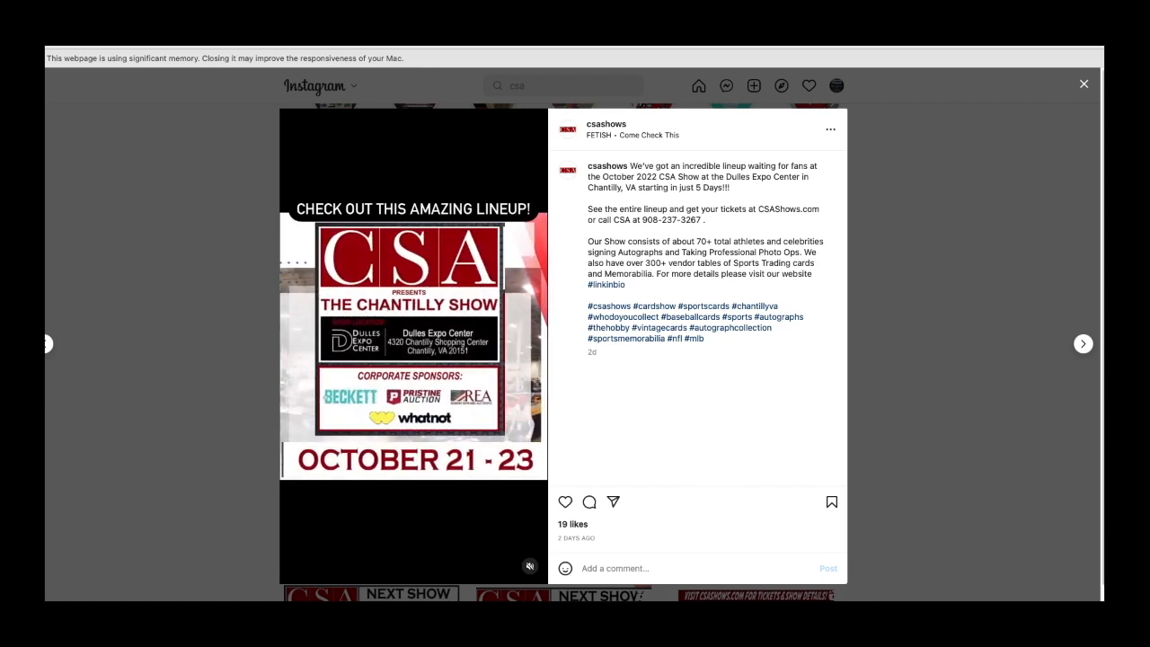
click(1083, 343)
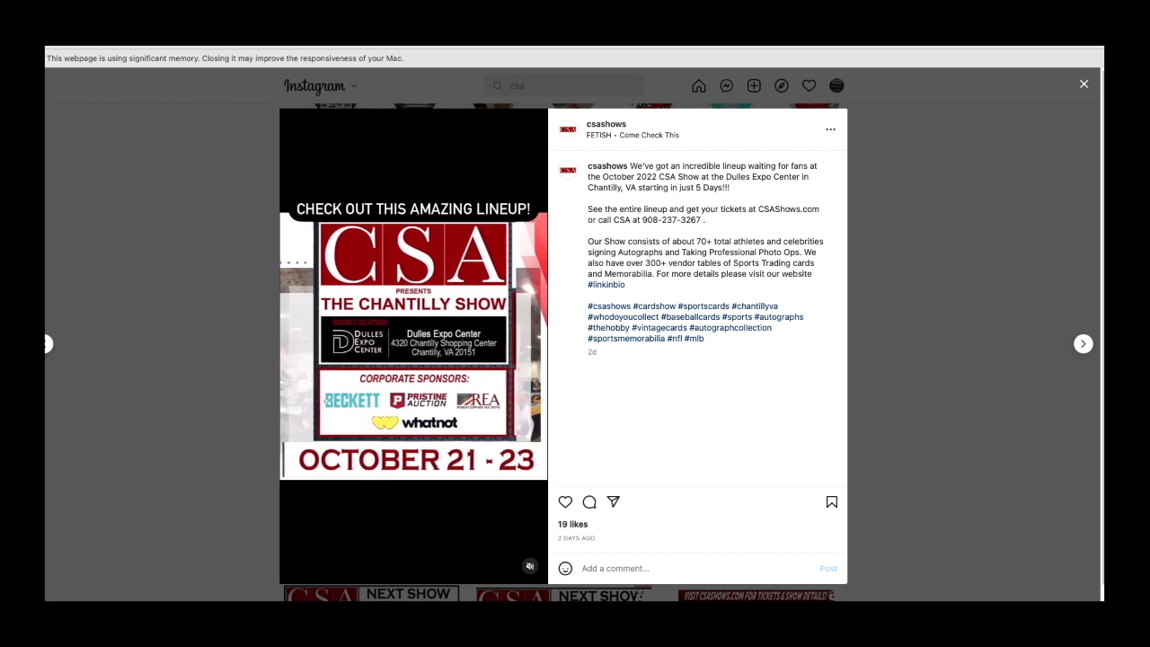
click(1083, 343)
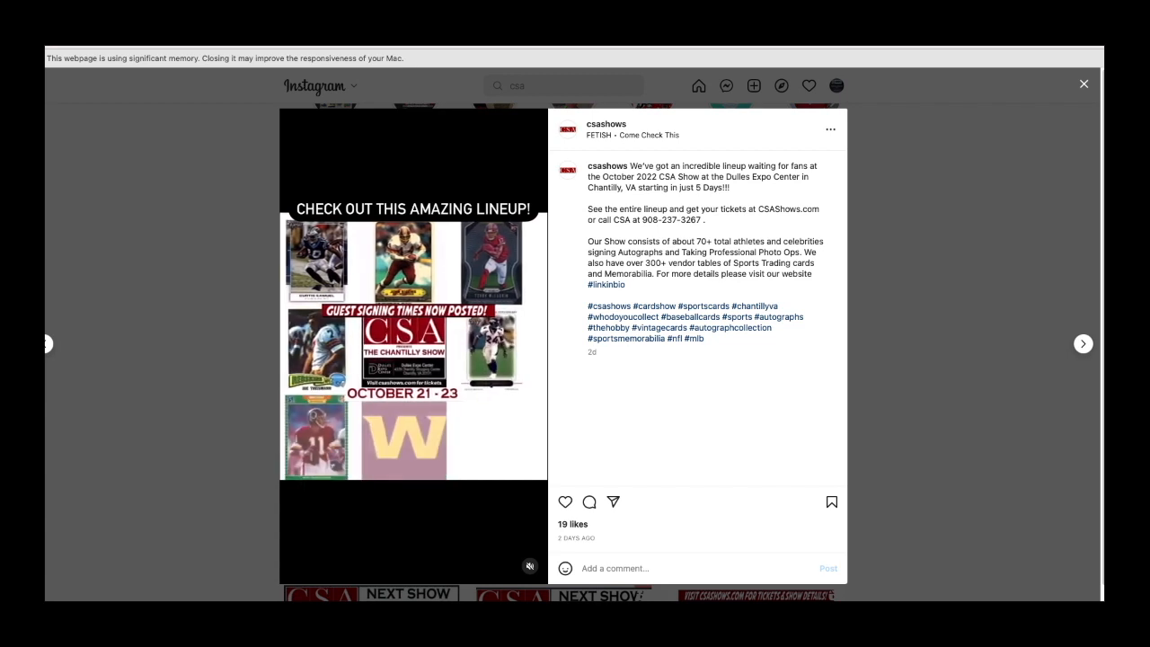
click(1083, 343)
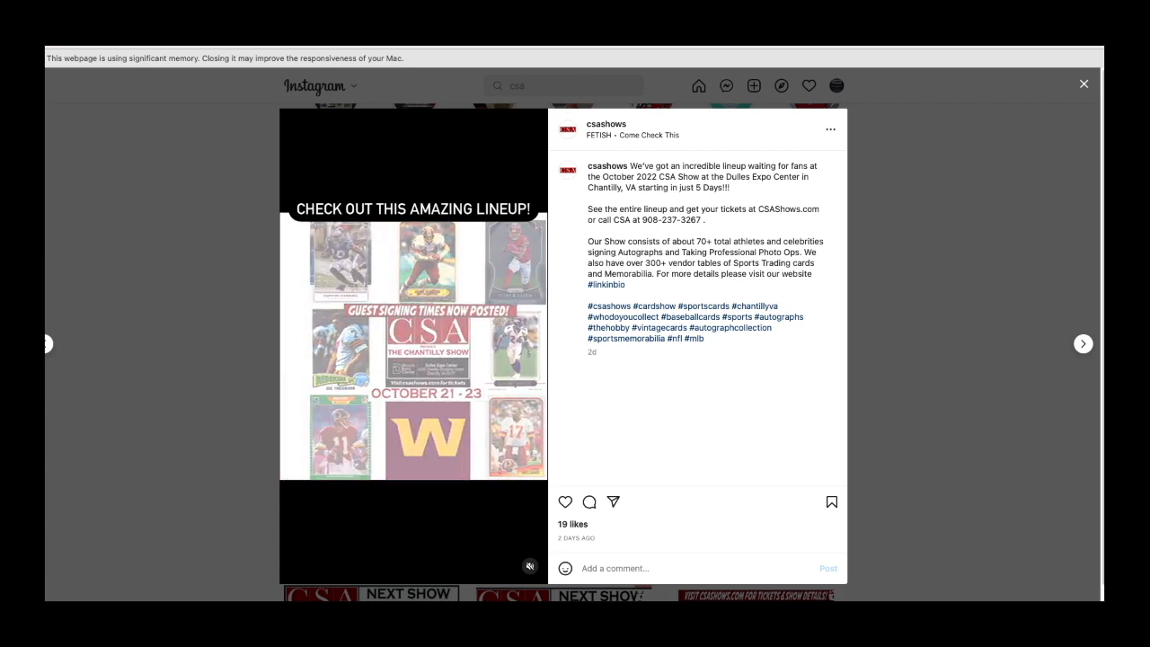
click(1083, 344)
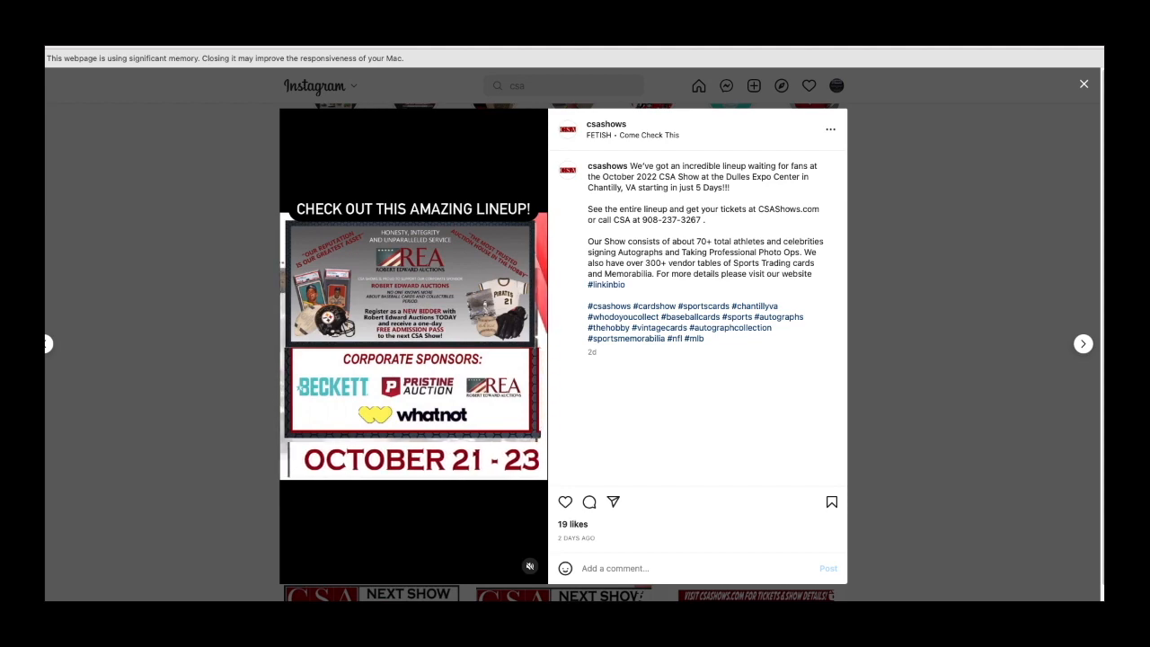
click(1083, 343)
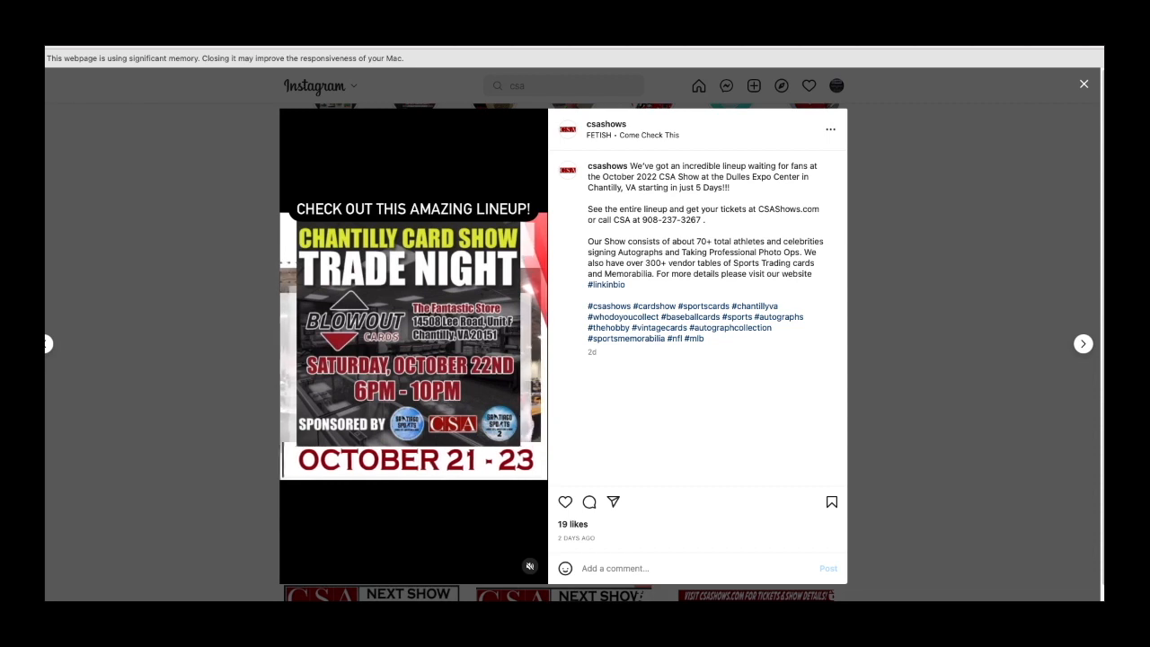
click(1083, 343)
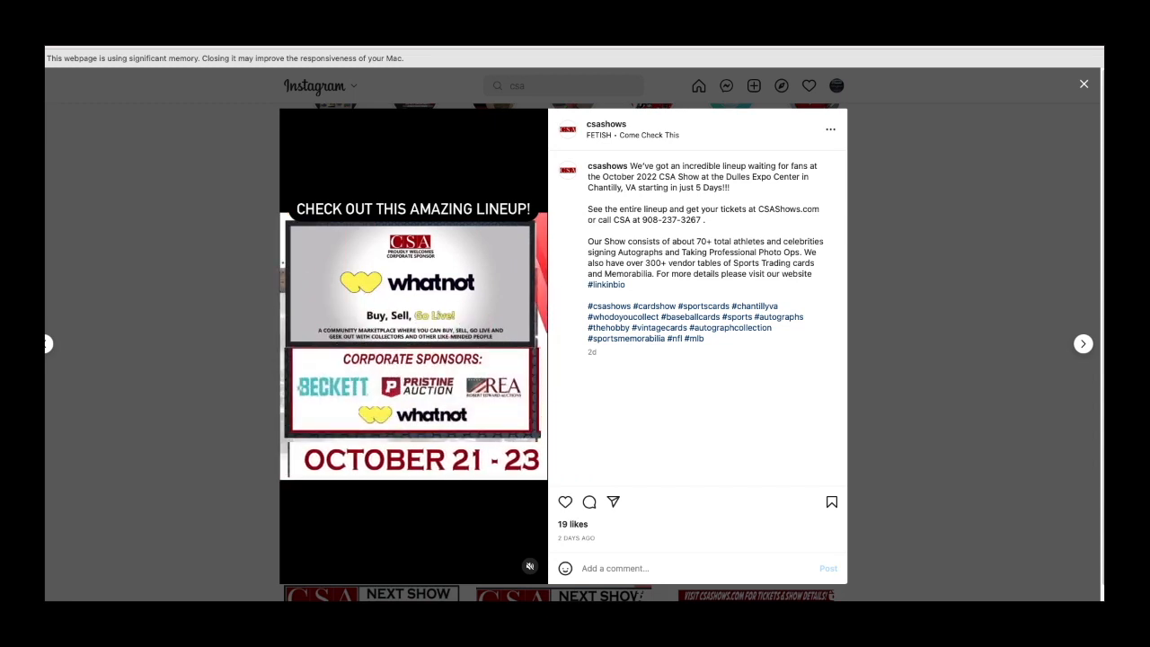
click(1083, 343)
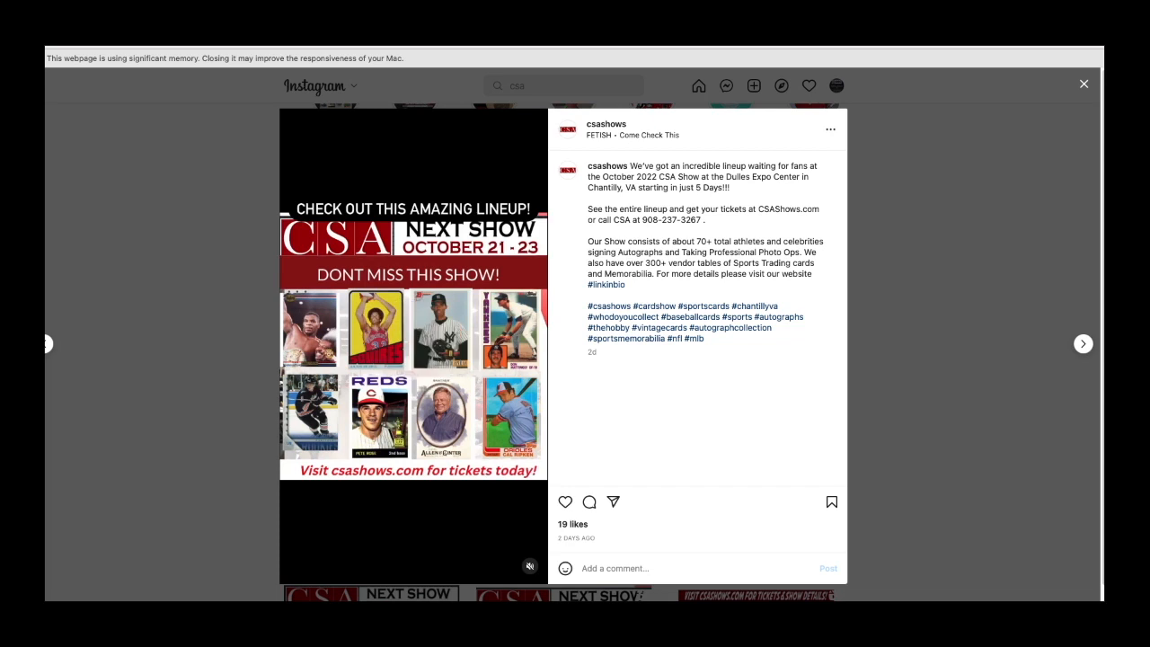
click(1083, 344)
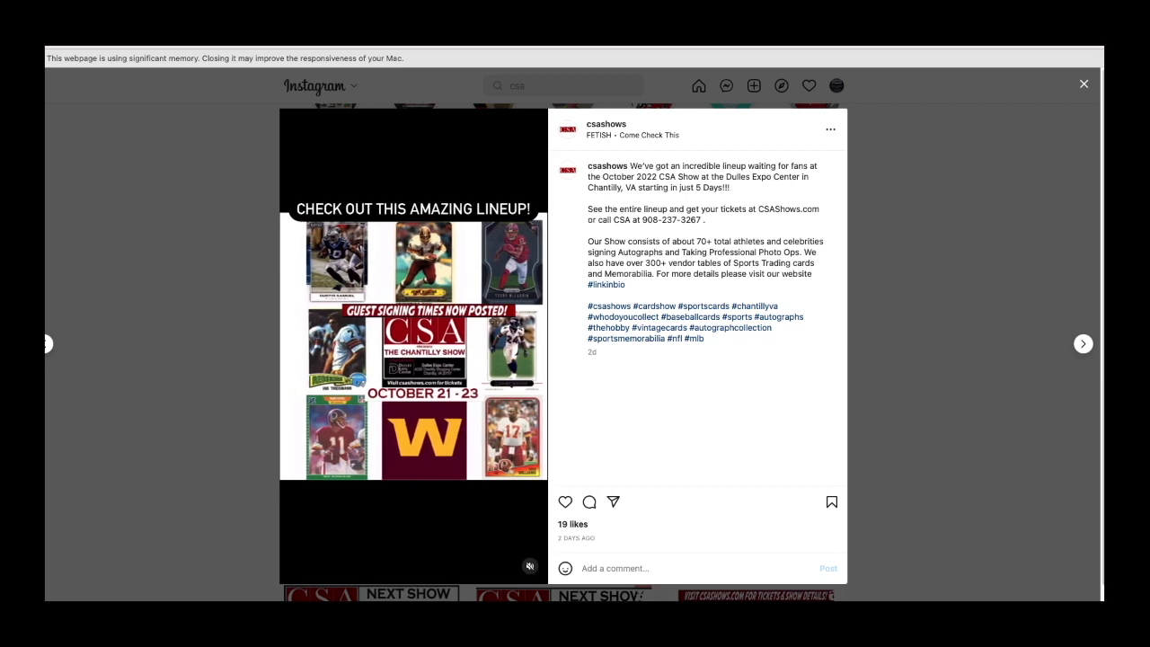
click(1083, 343)
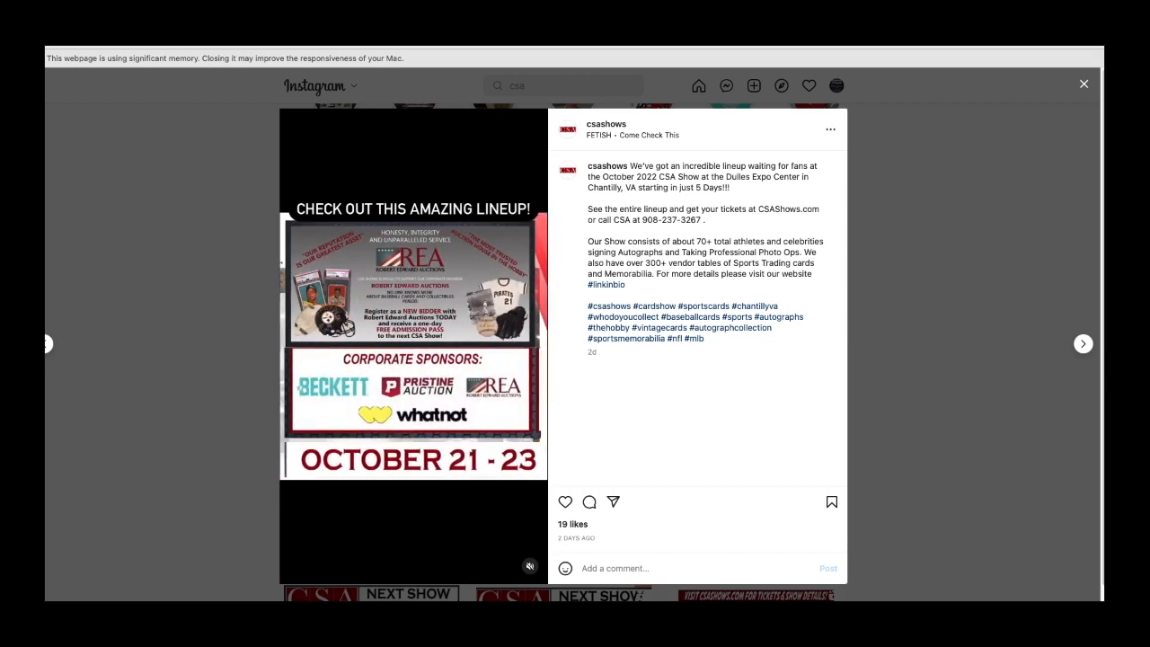
click(1083, 344)
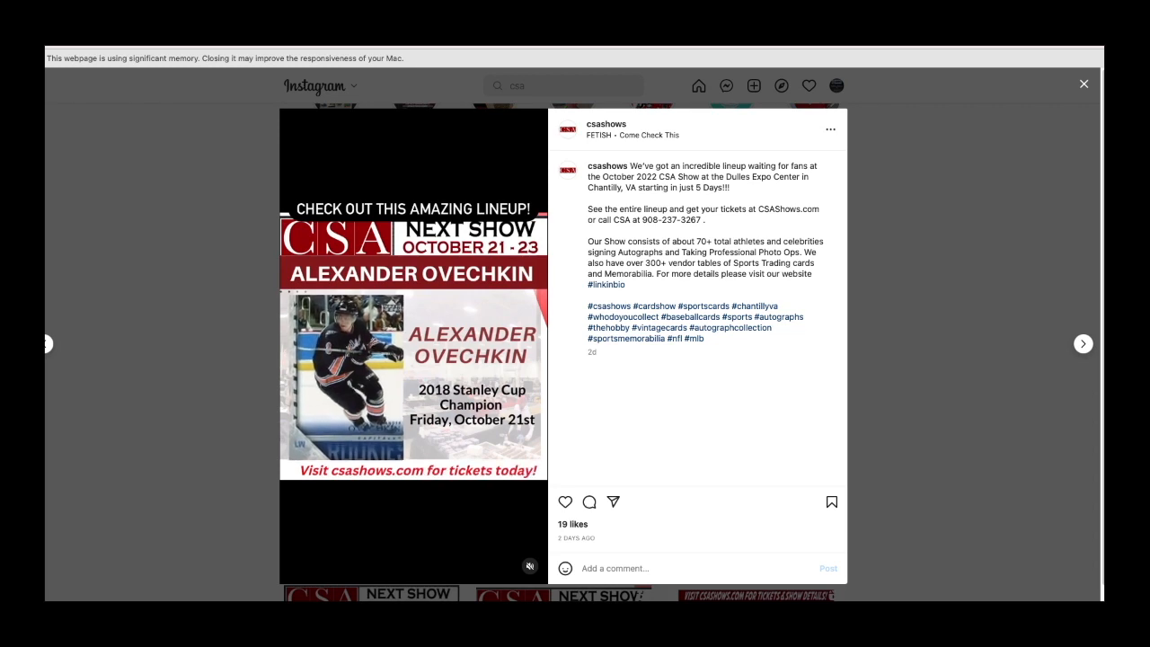
click(1083, 343)
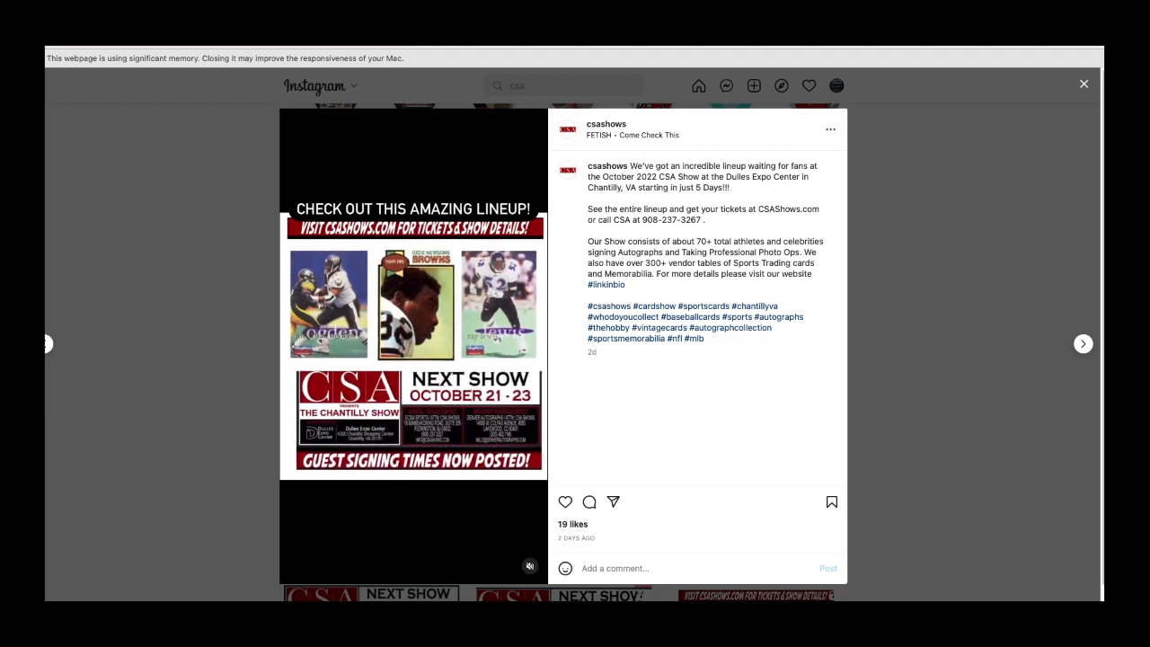
click(1084, 343)
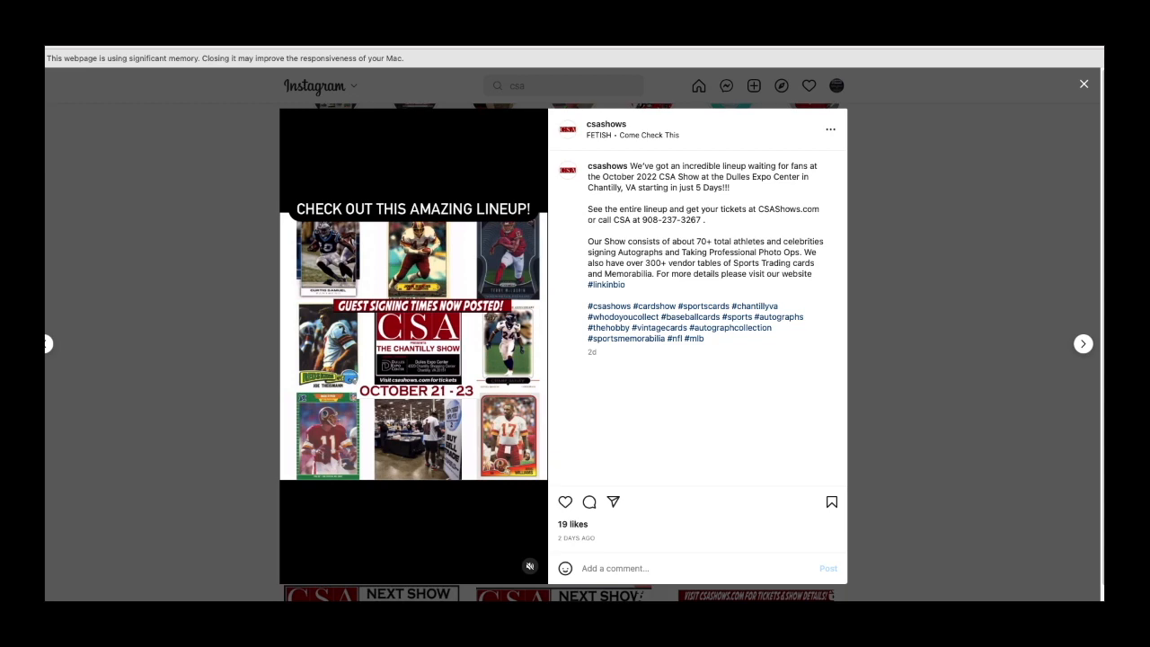
click(1083, 344)
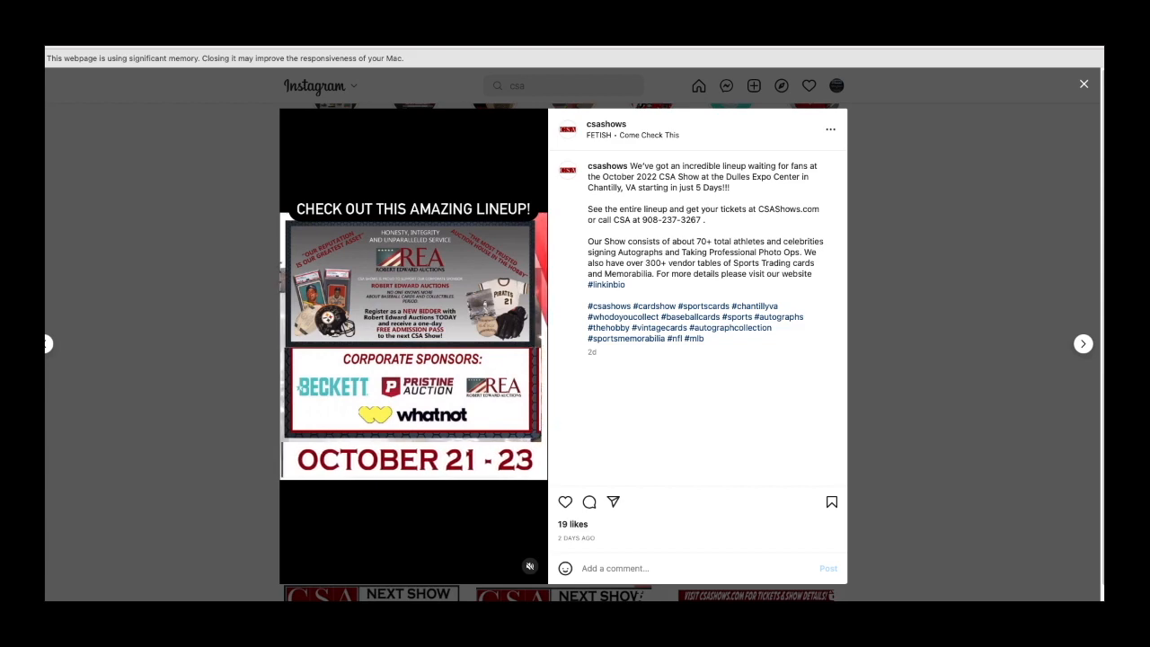
click(1083, 343)
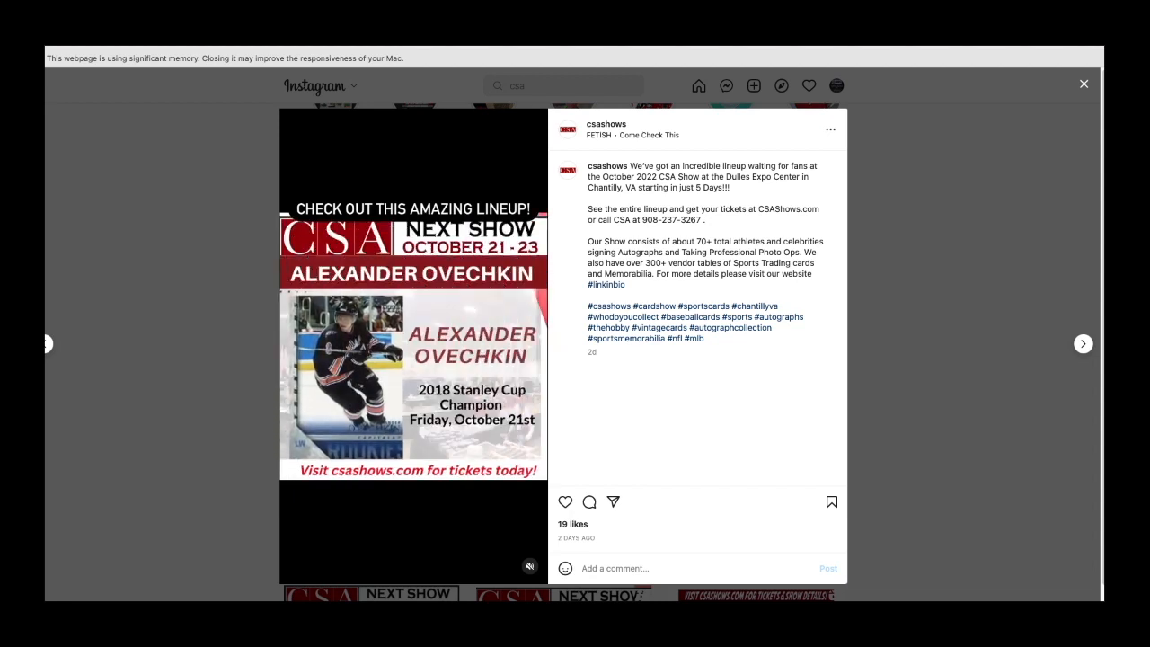
click(1083, 343)
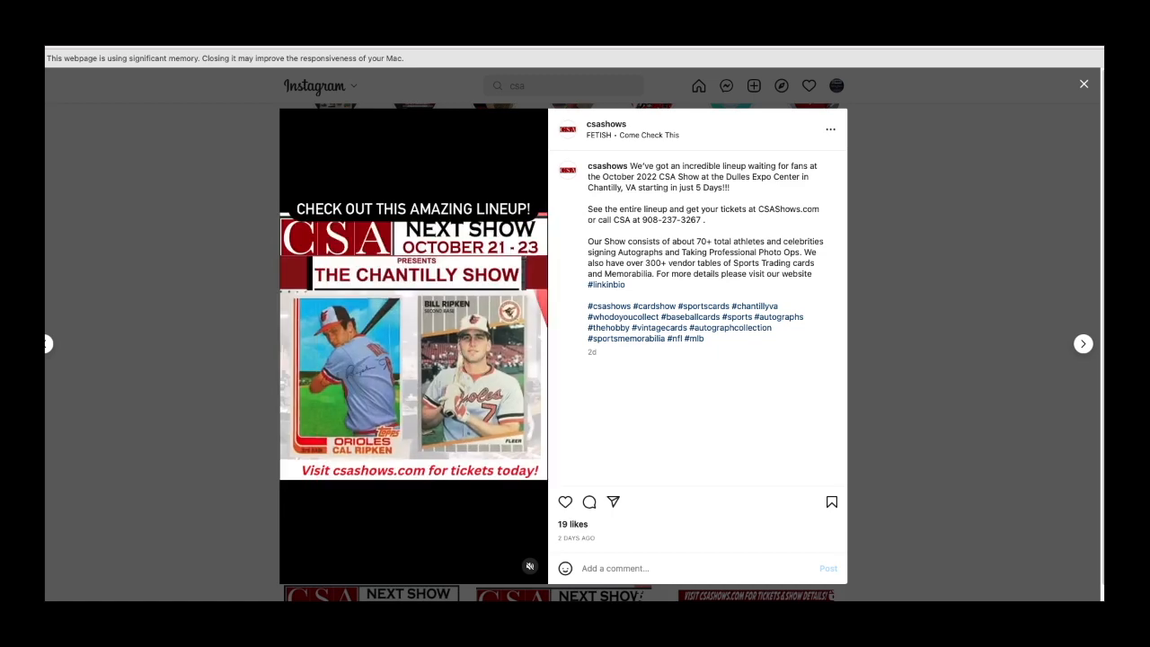
click(1083, 343)
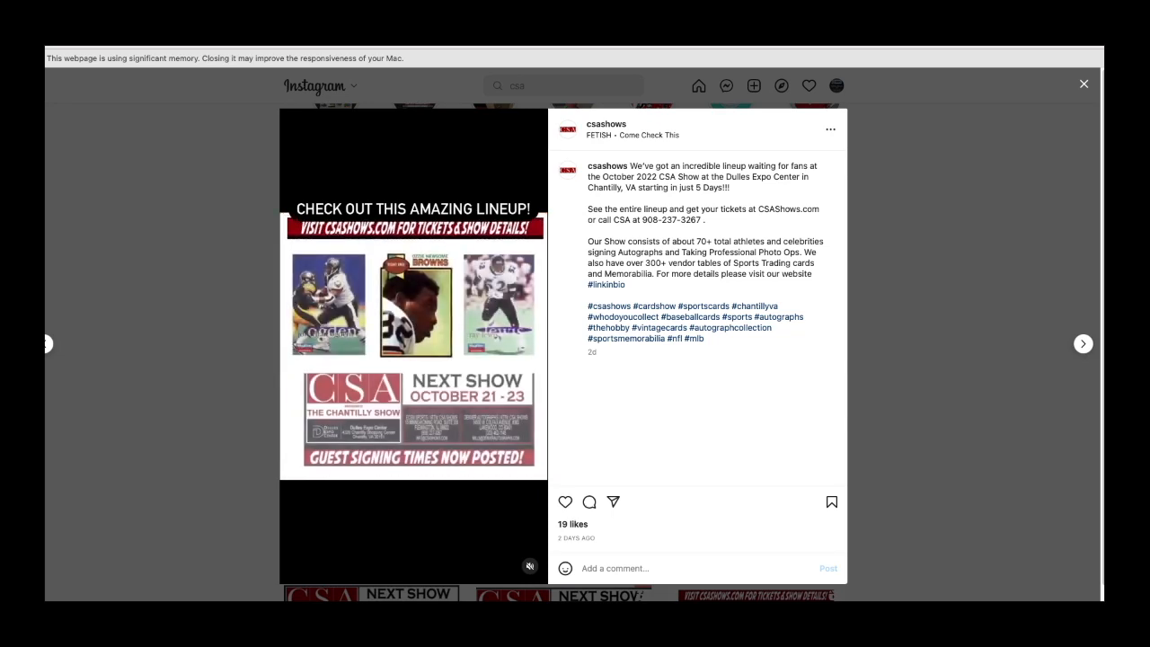